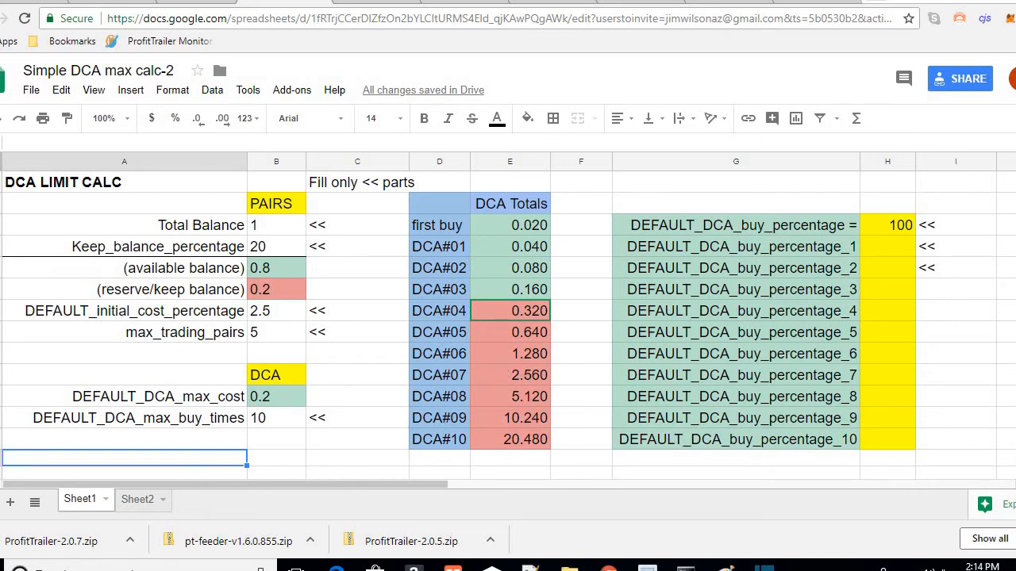
mouse_move(336, 463)
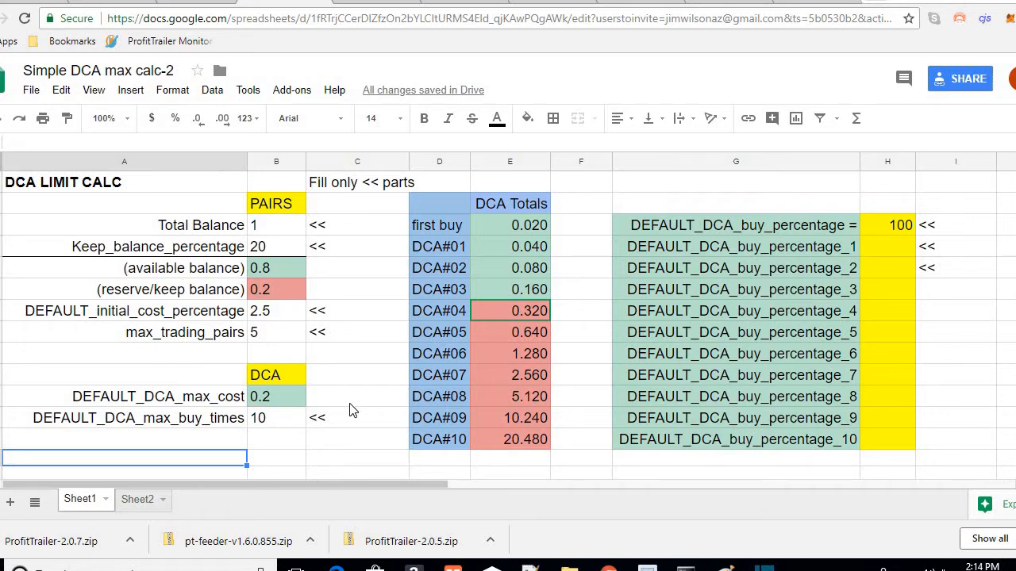
mouse_move(669, 492)
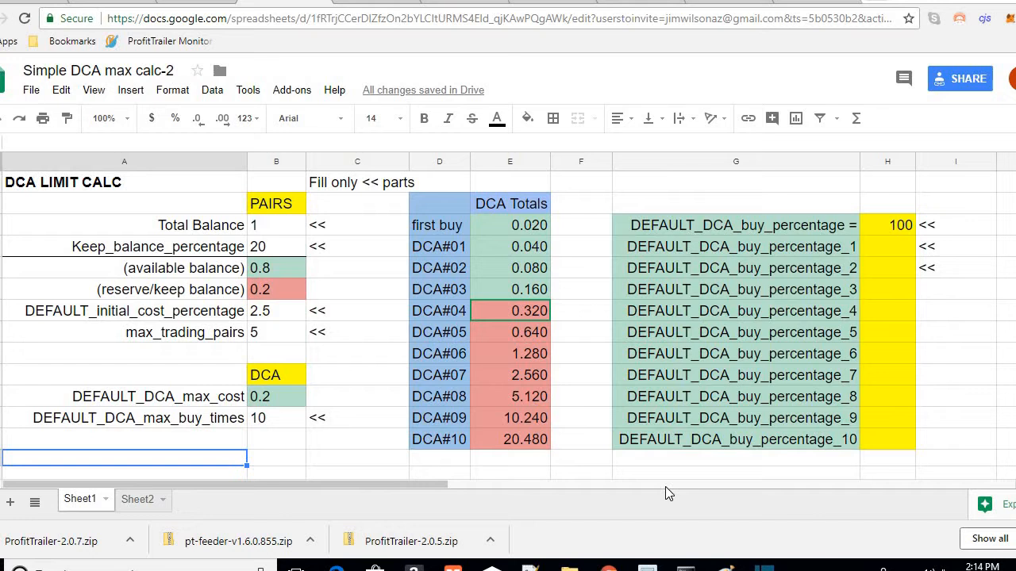
mouse_move(552, 514)
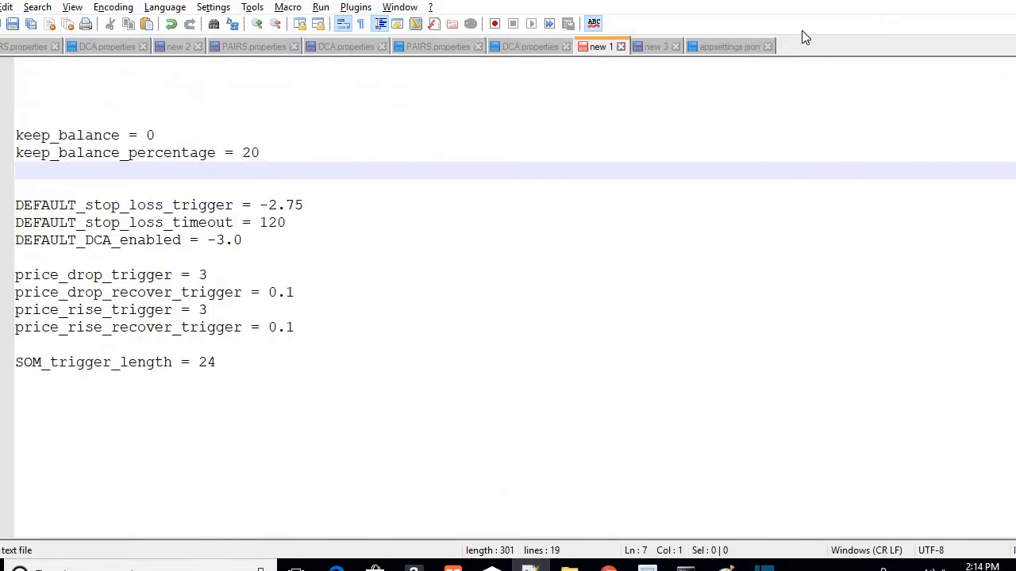
Step: Show the PT Feeder appsettings file and point out the 'Fill only <<' notes and the << marker beside the buy percentage
left_click(728, 46)
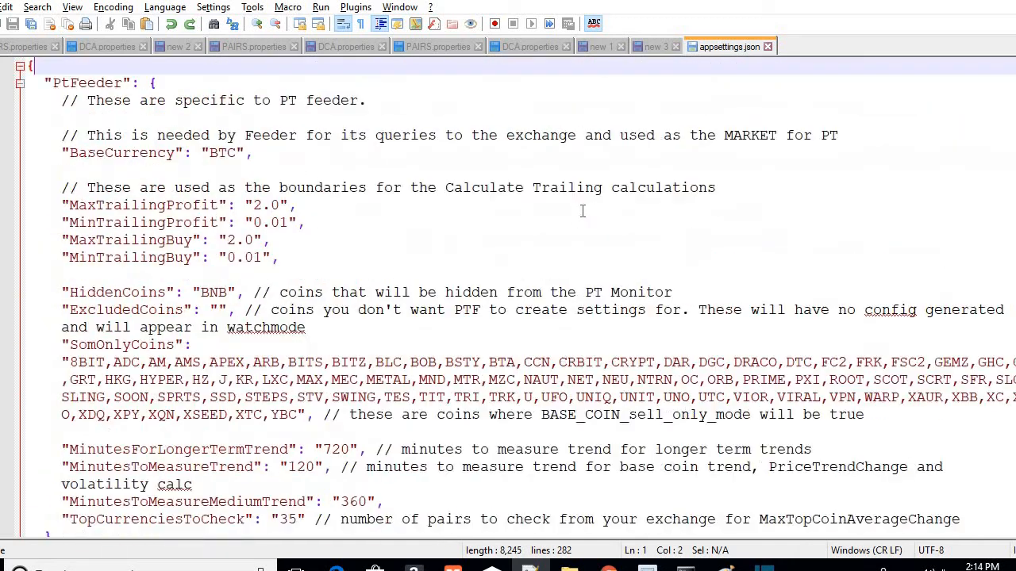
scroll("down", 3)
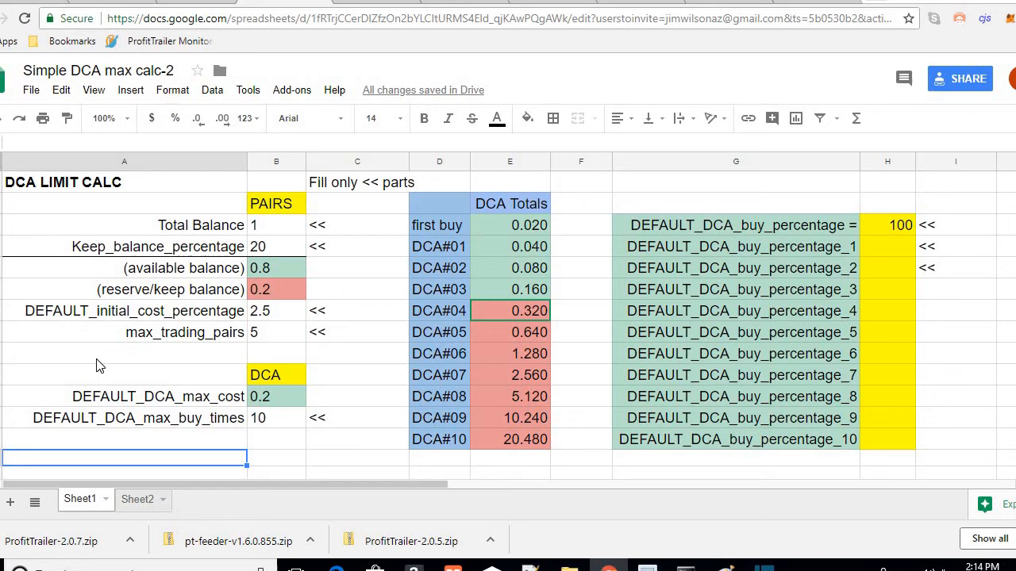
left_click(355, 438)
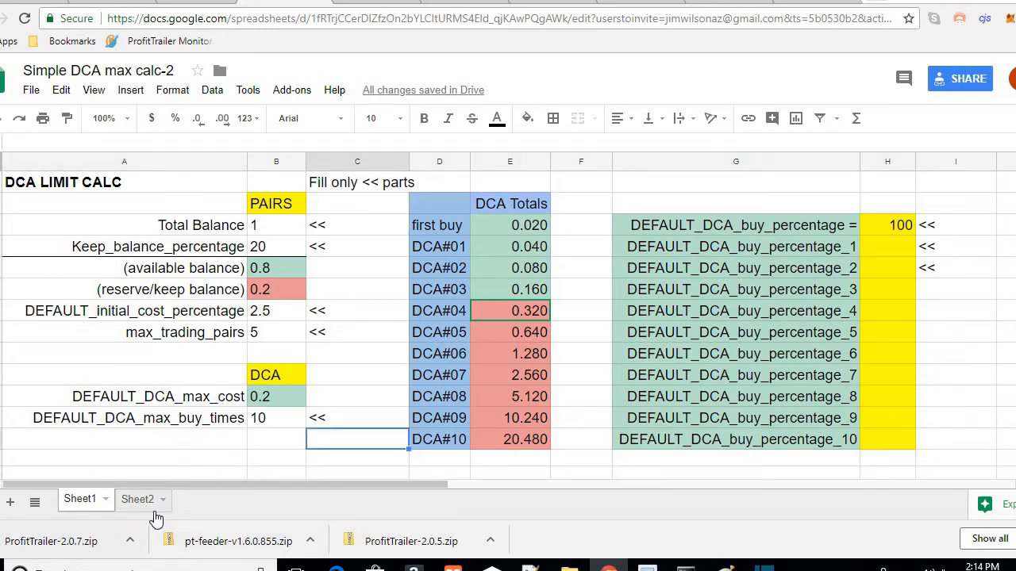
left_click(136, 498)
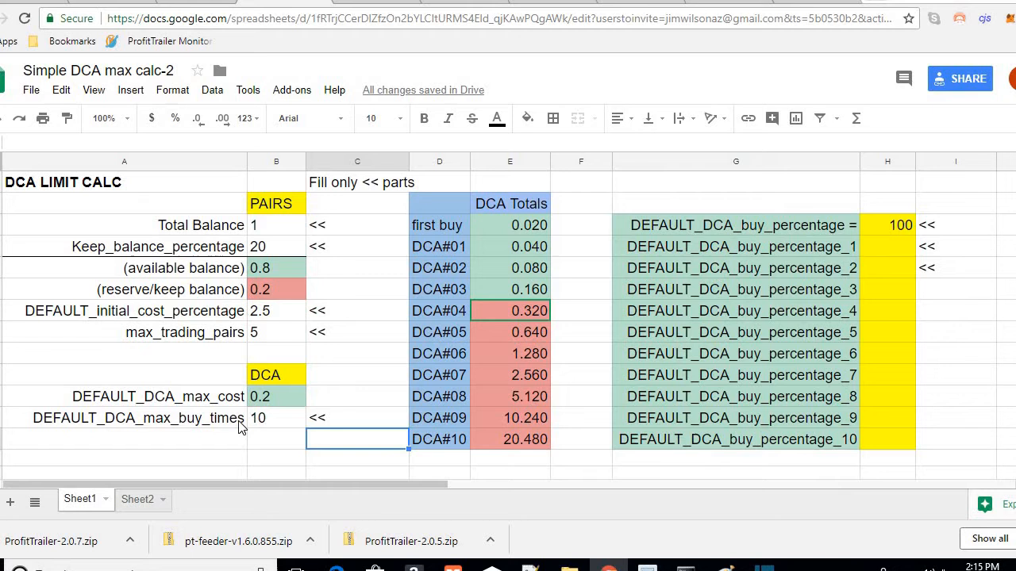
left_click(356, 180)
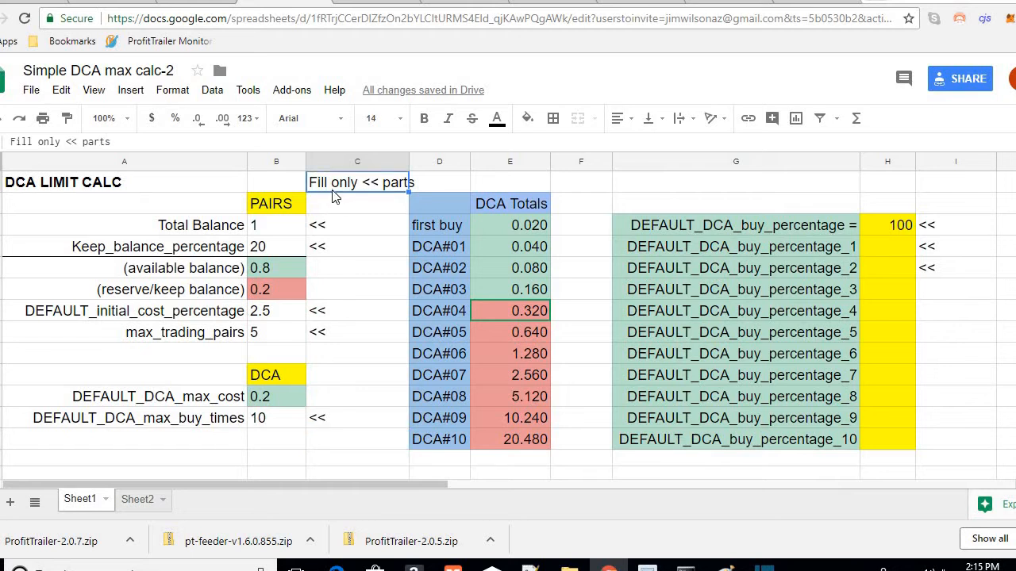
mouse_move(378, 190)
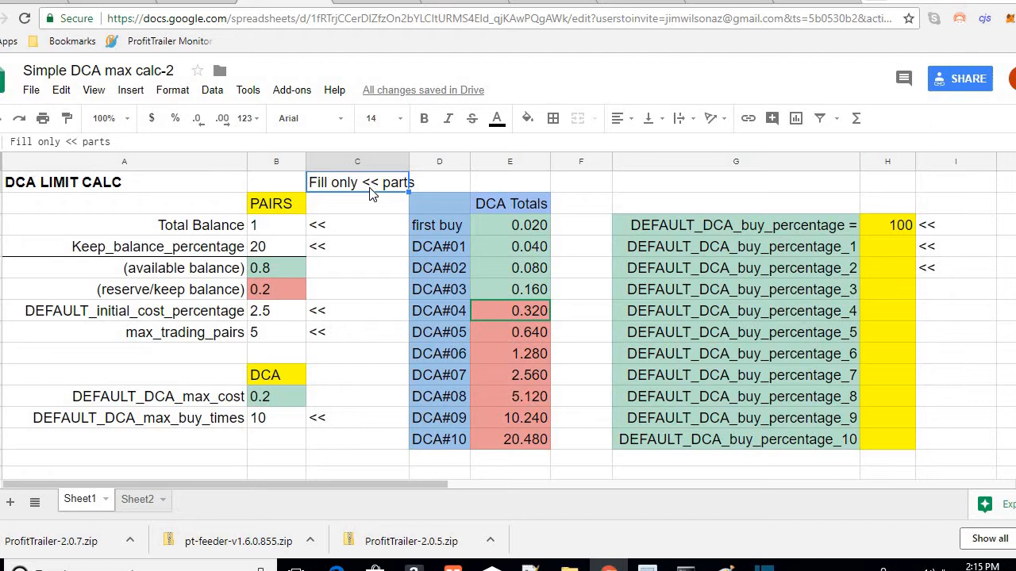
mouse_move(335, 238)
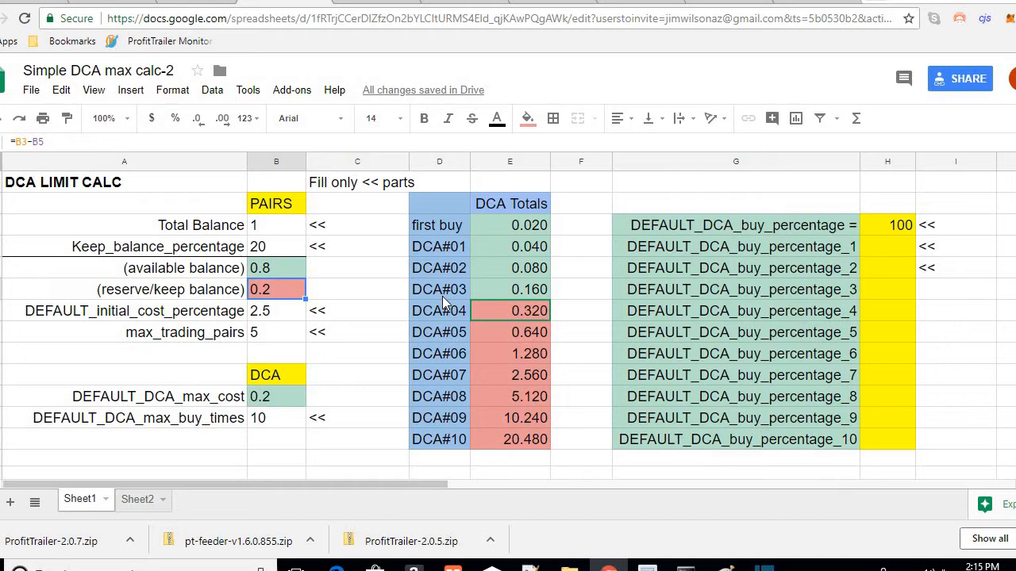
left_click(438, 288)
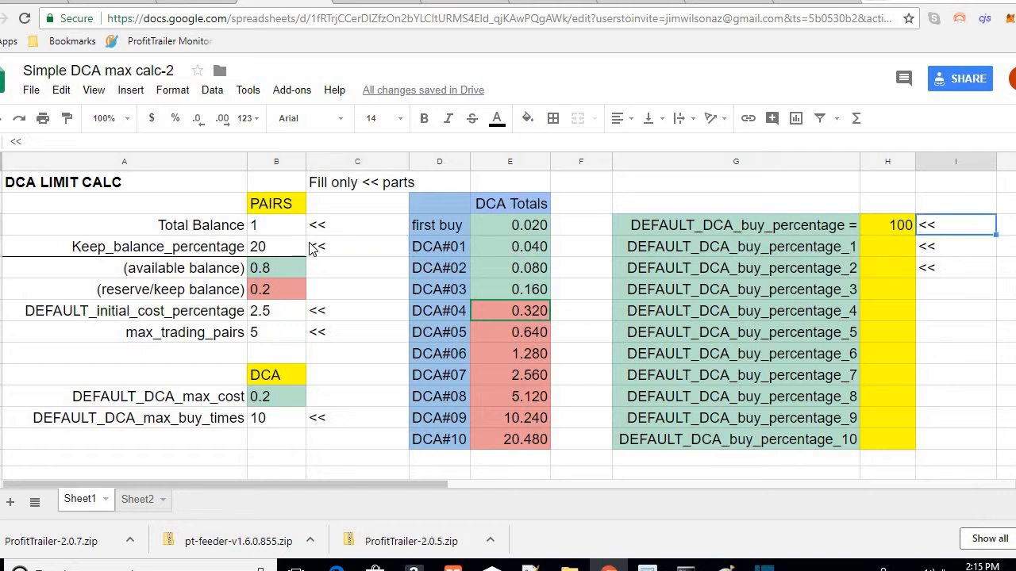
Step: Set the Total Balance value to 0.5
left_click(276, 246)
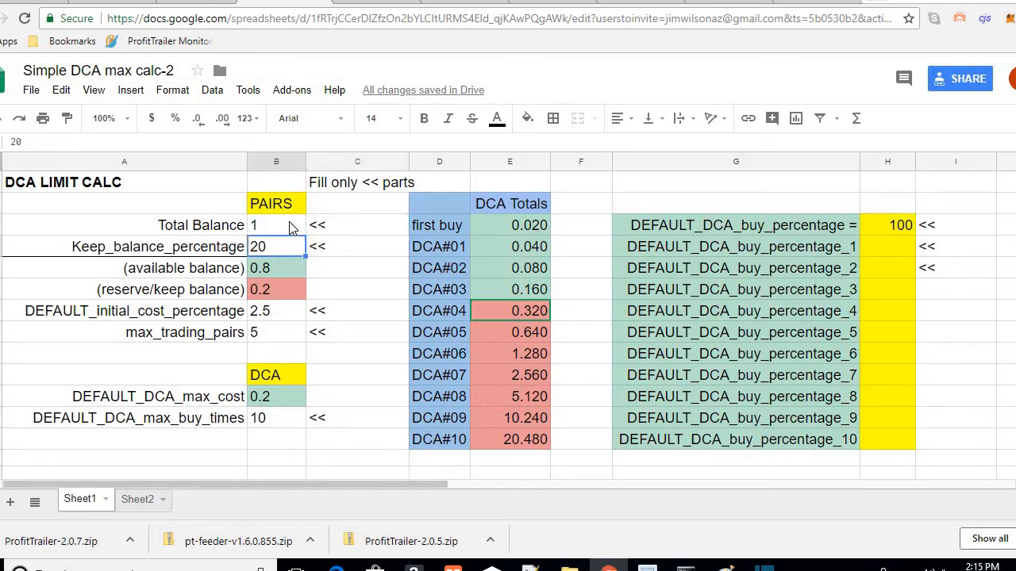
left_click(277, 225)
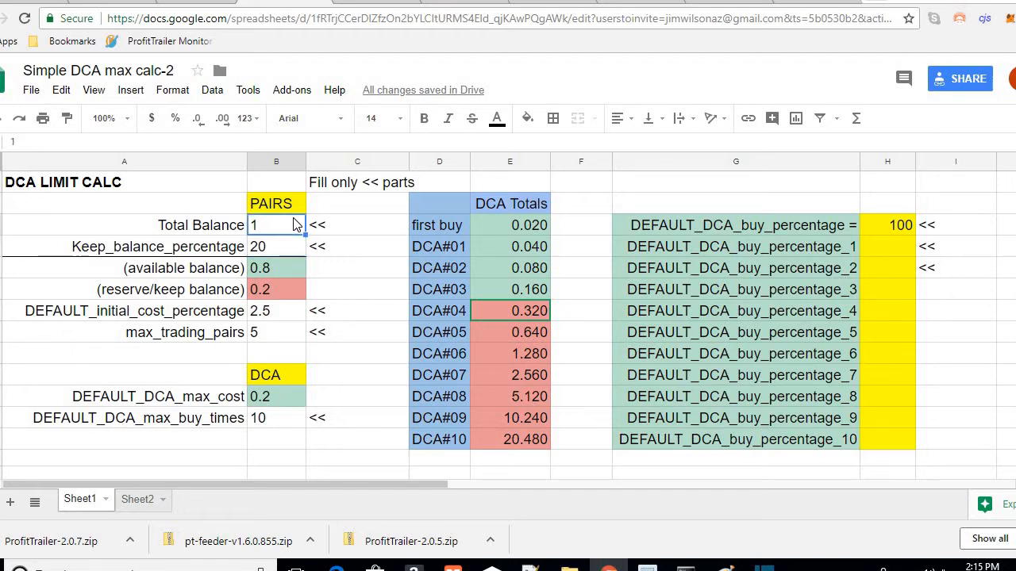
type("0.5")
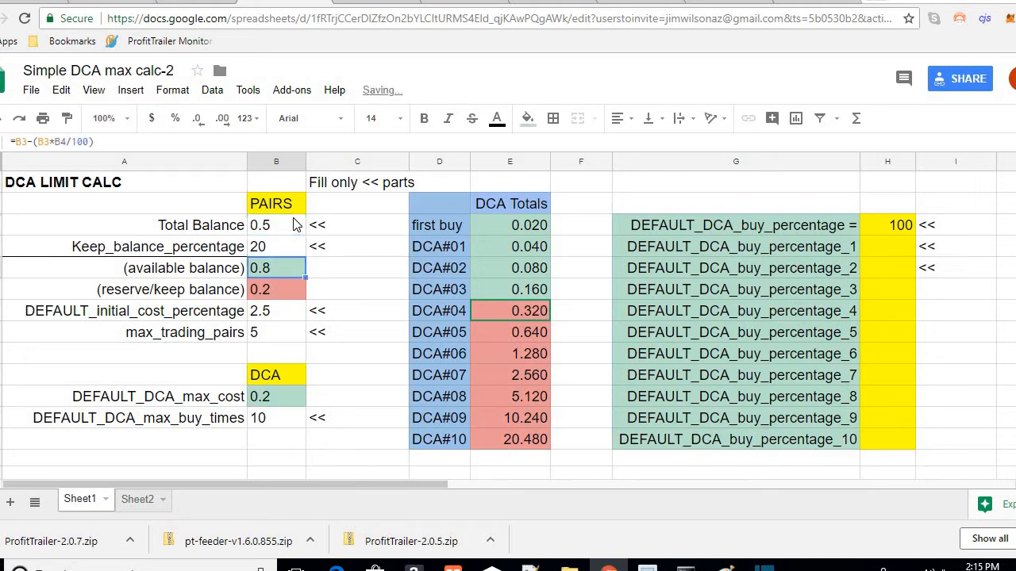
Step: Set the initial cost percentage to 2, then review the max_trading_pairs and max buy times values
left_click(276, 310)
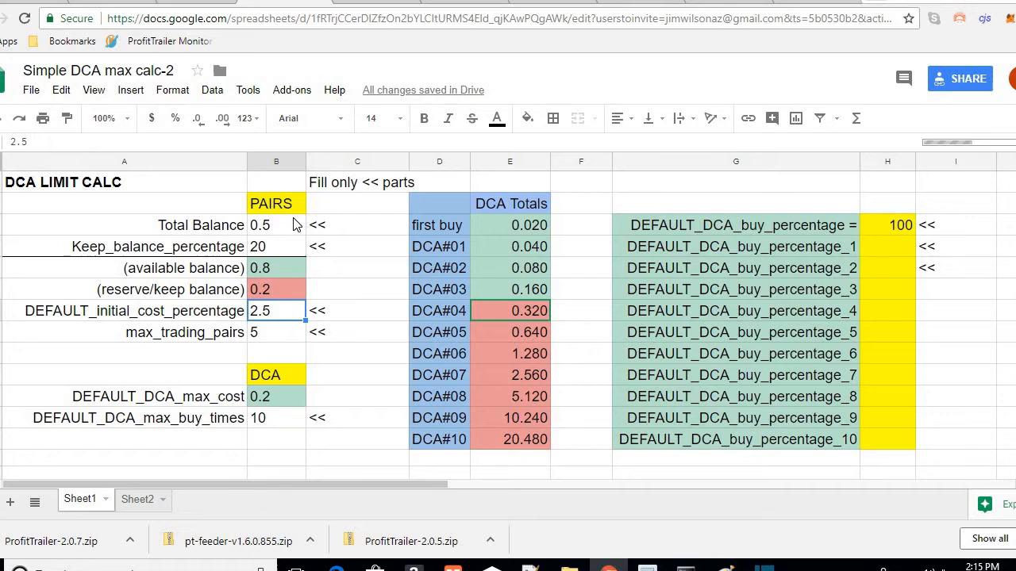
left_click(276, 267)
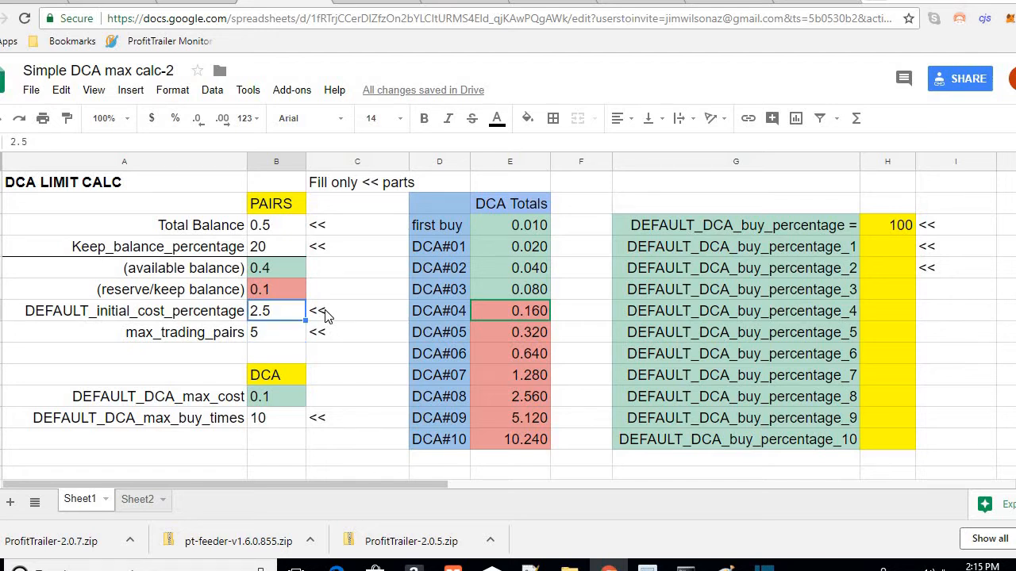
type("2")
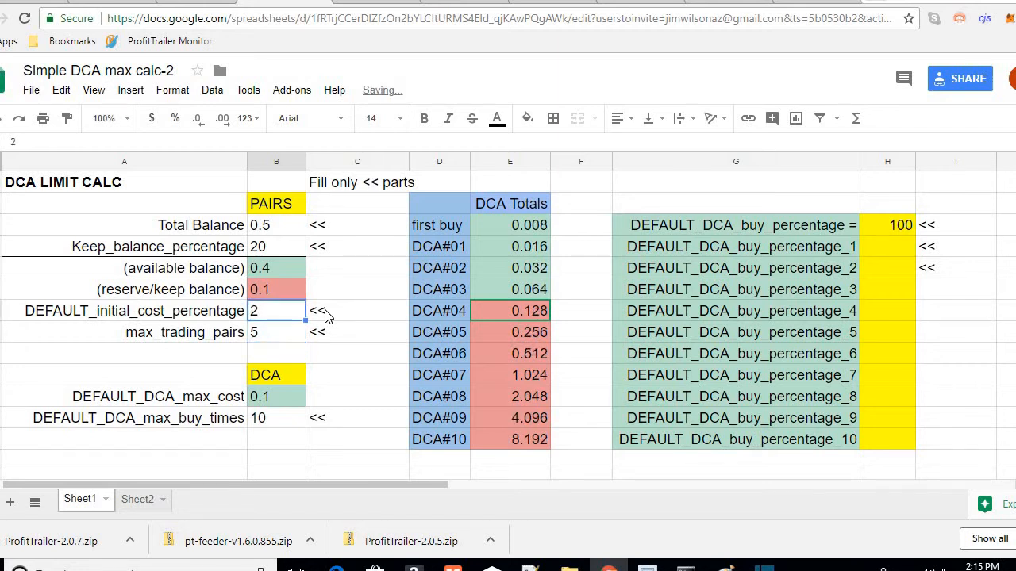
left_click(276, 331)
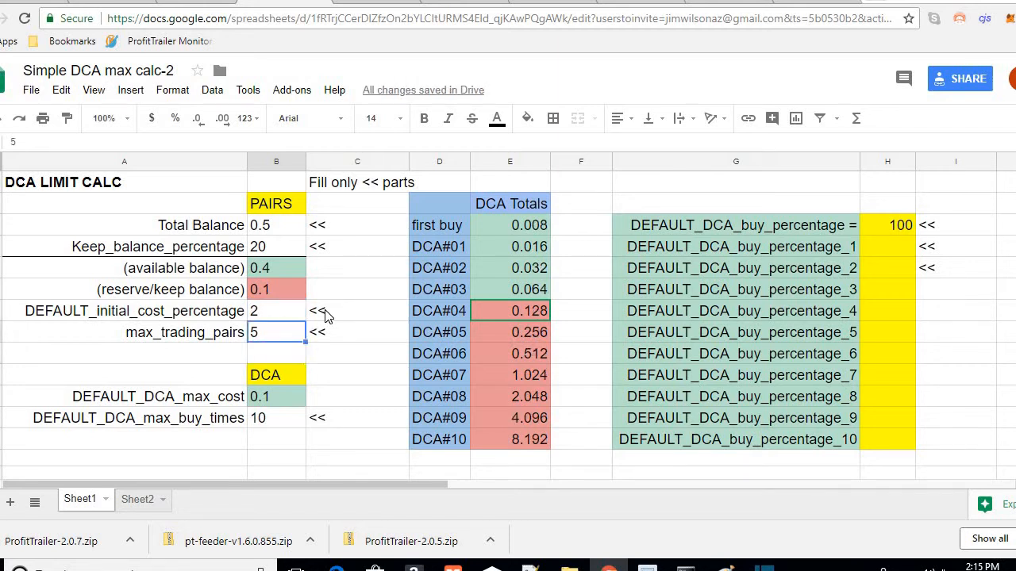
left_click(277, 419)
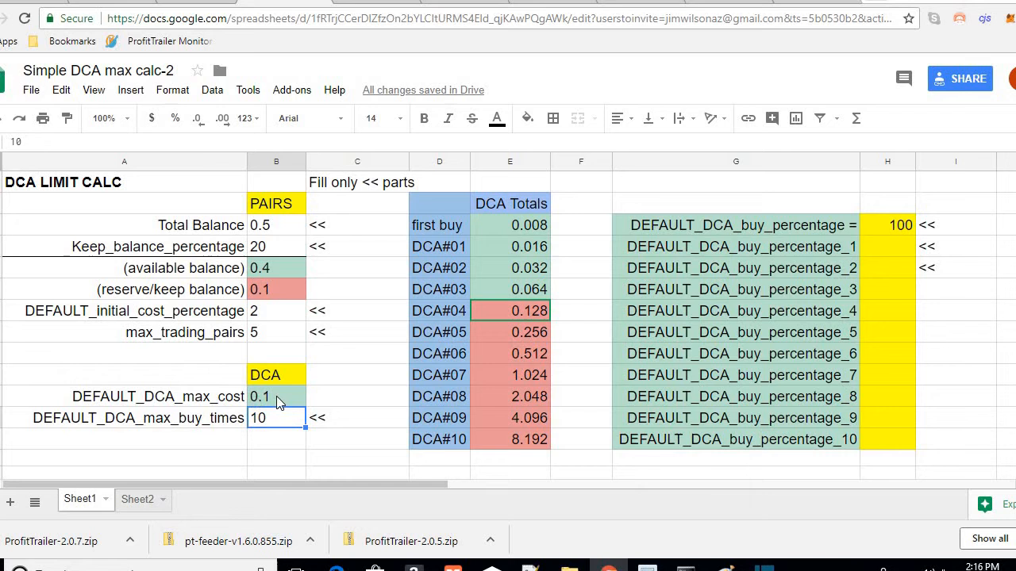
left_click(276, 397)
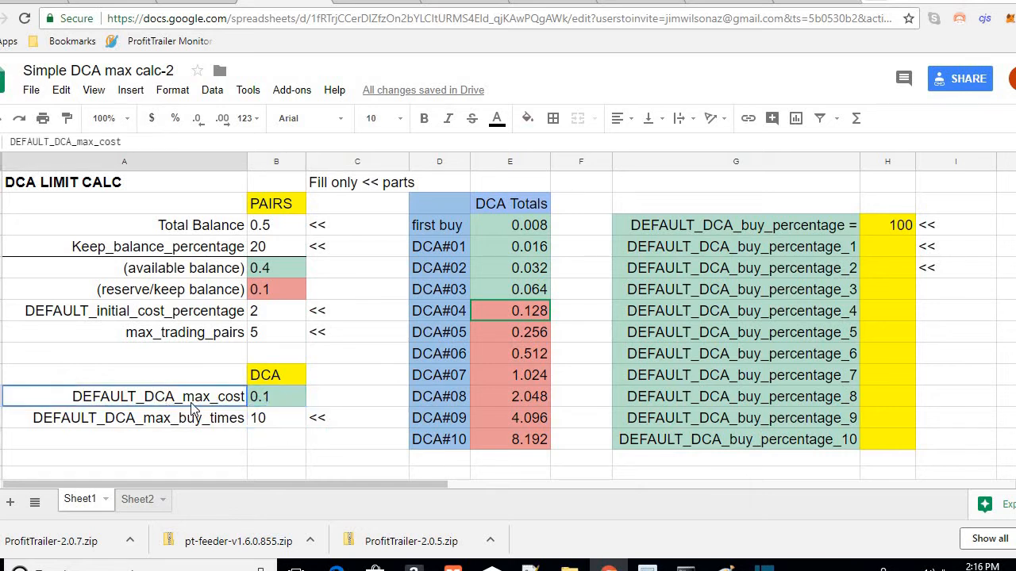
left_click(371, 117)
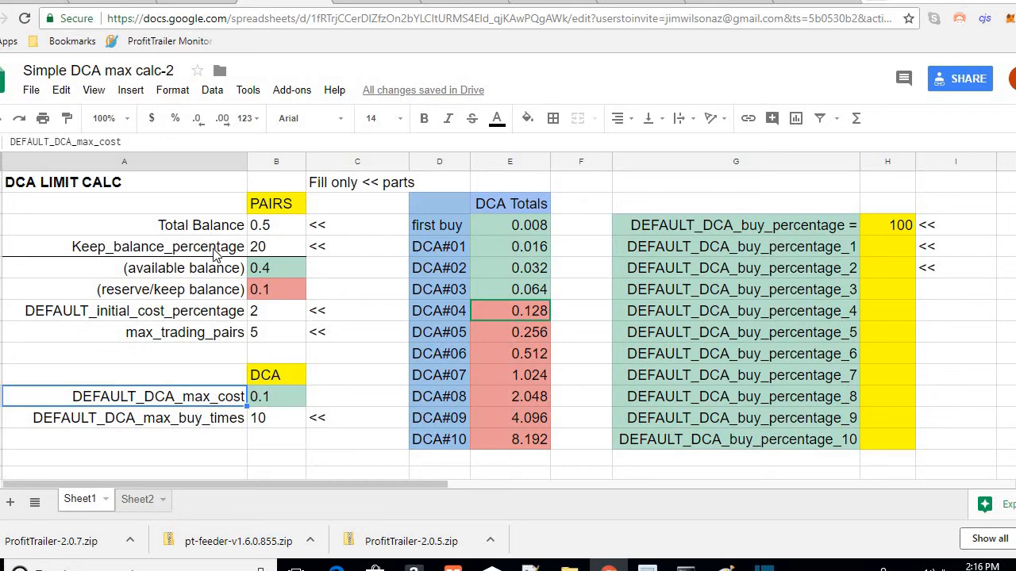
left_click(151, 309)
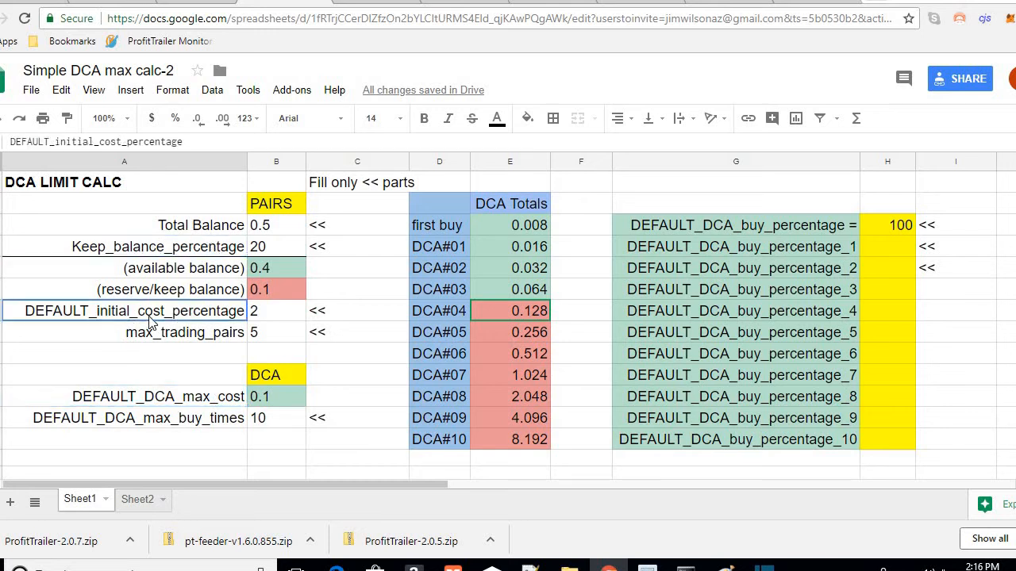
left_click(124, 332)
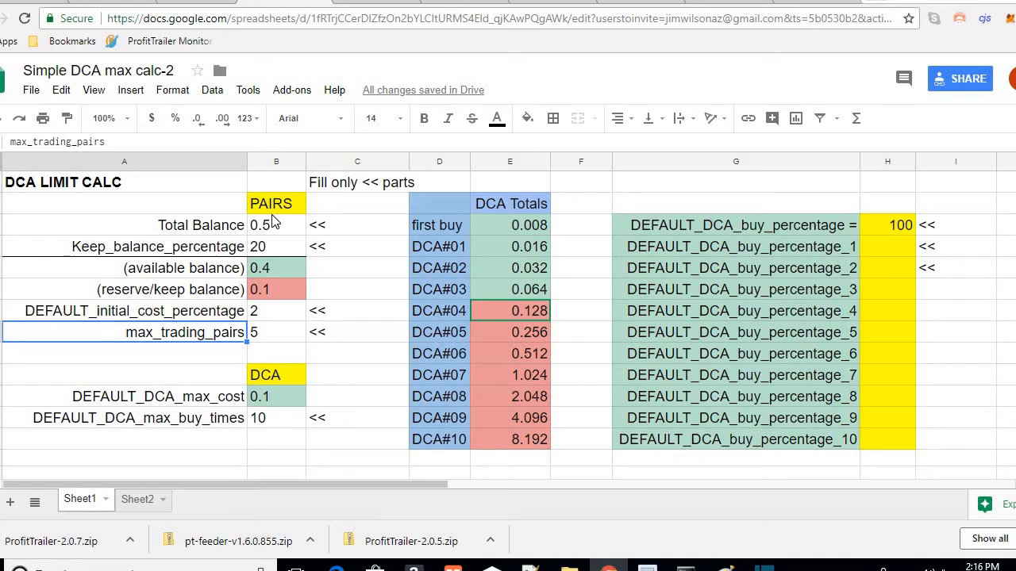
left_click(123, 438)
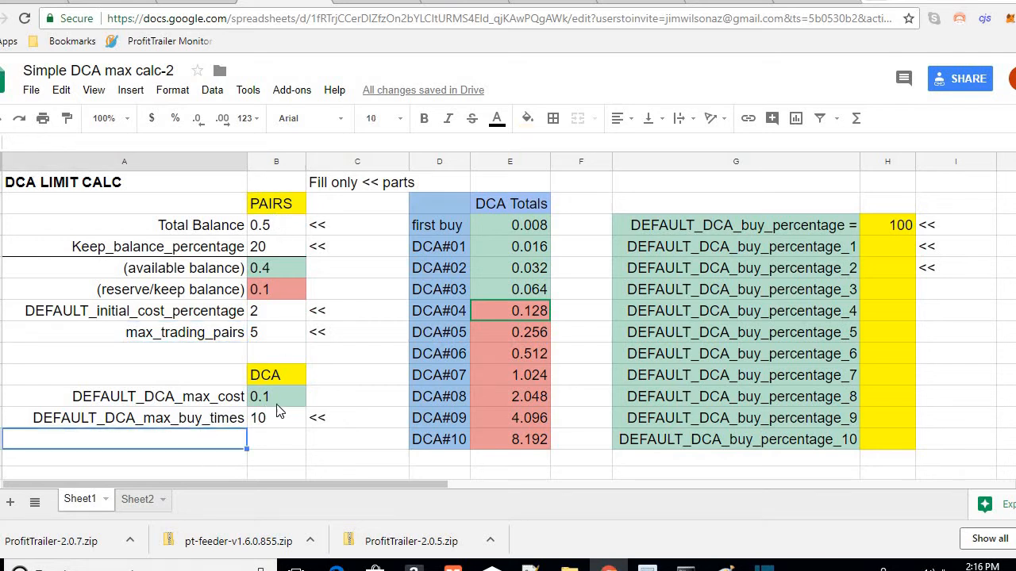
mouse_move(473, 364)
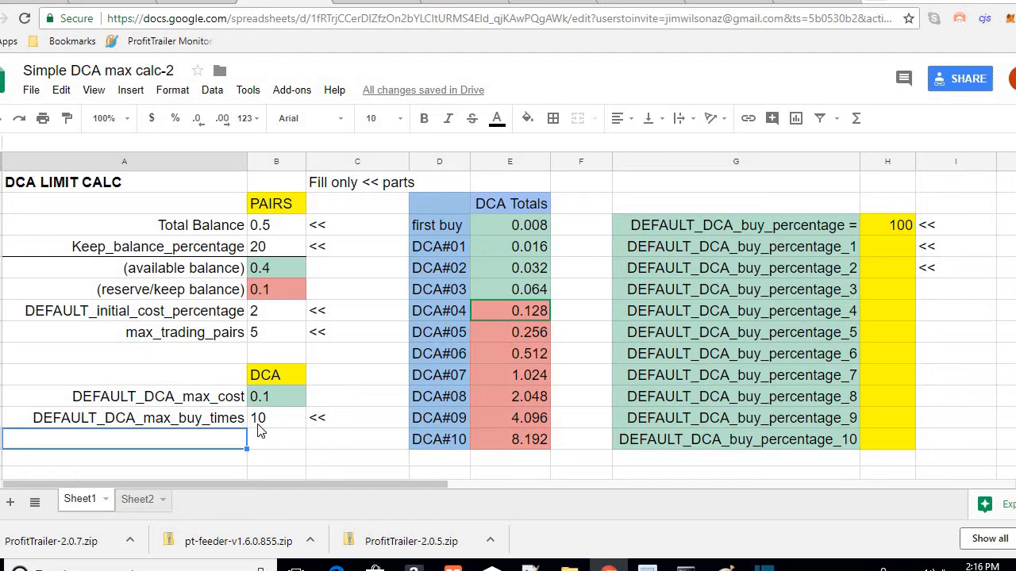
mouse_move(457, 305)
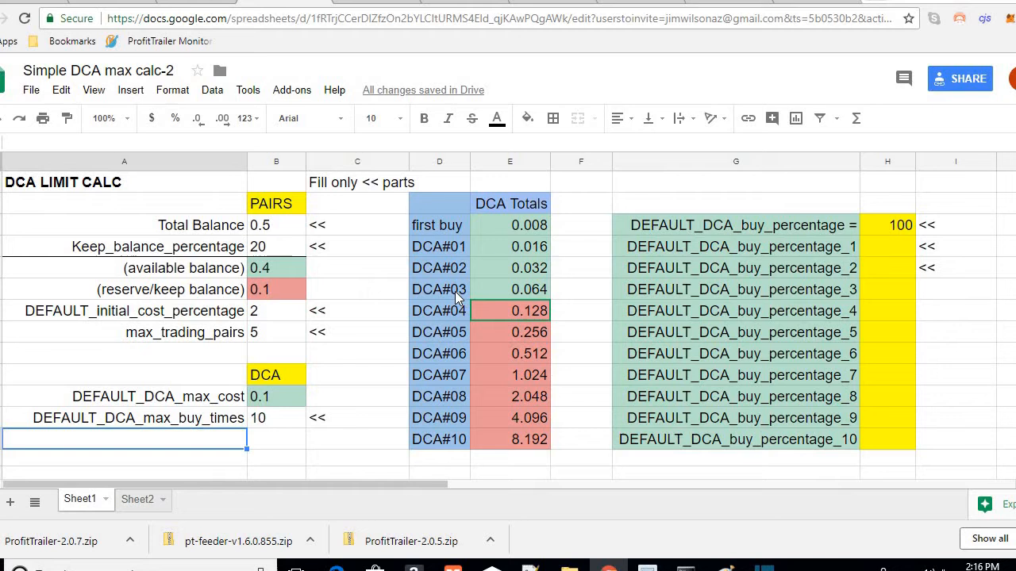
mouse_move(284, 413)
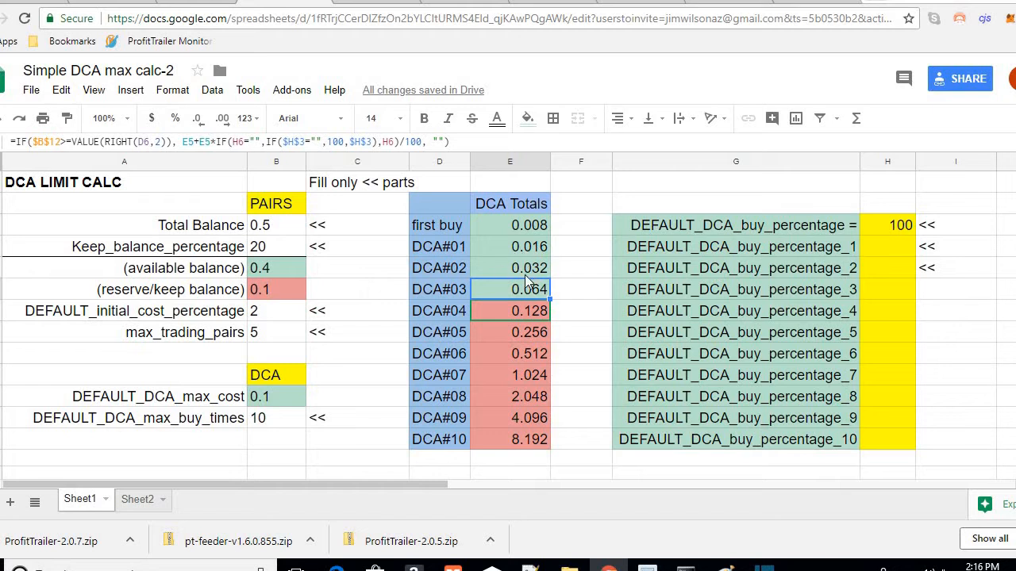
mouse_move(477, 311)
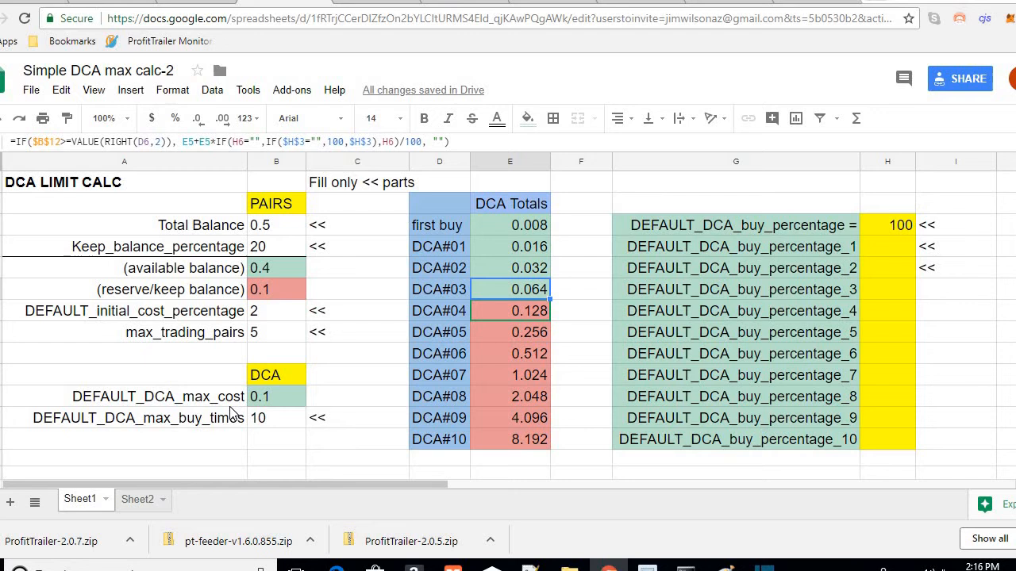
left_click(123, 438)
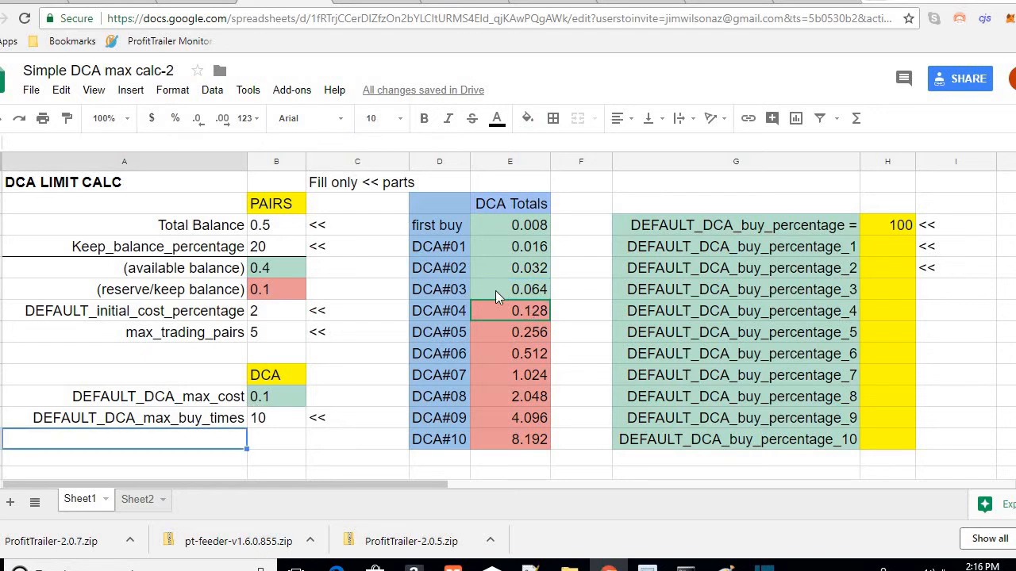
left_click(509, 289)
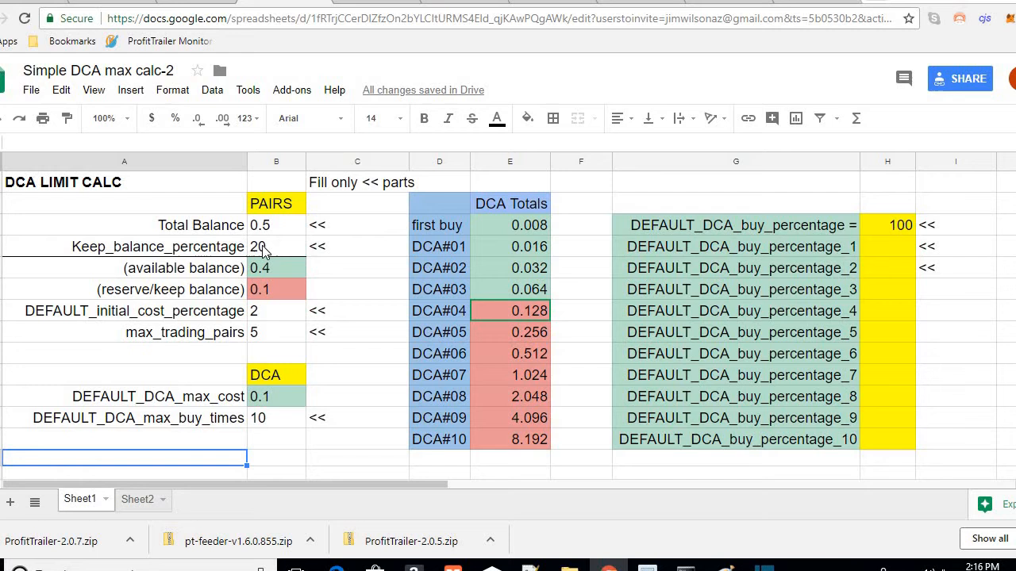
left_click(277, 246)
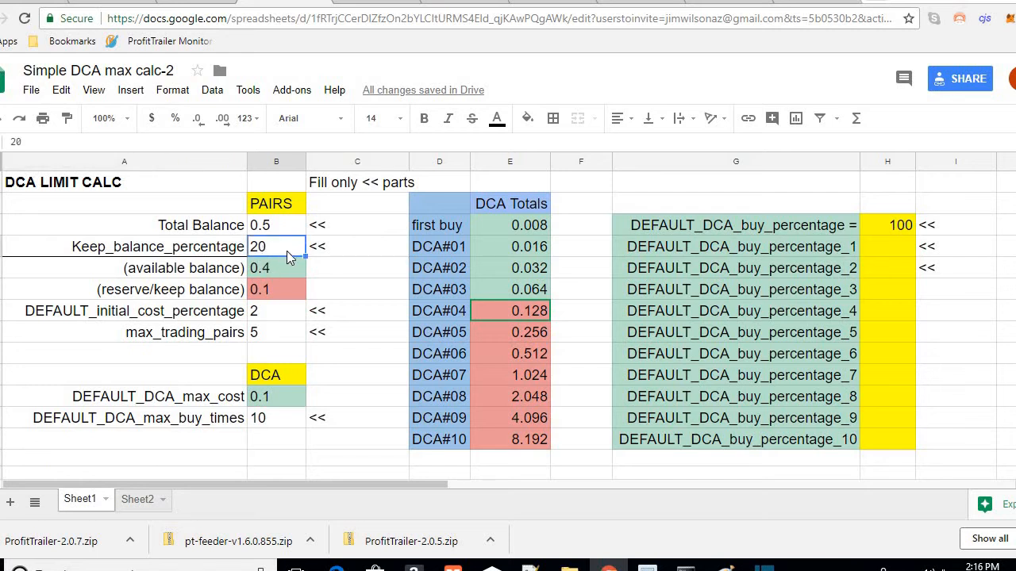
mouse_move(293, 444)
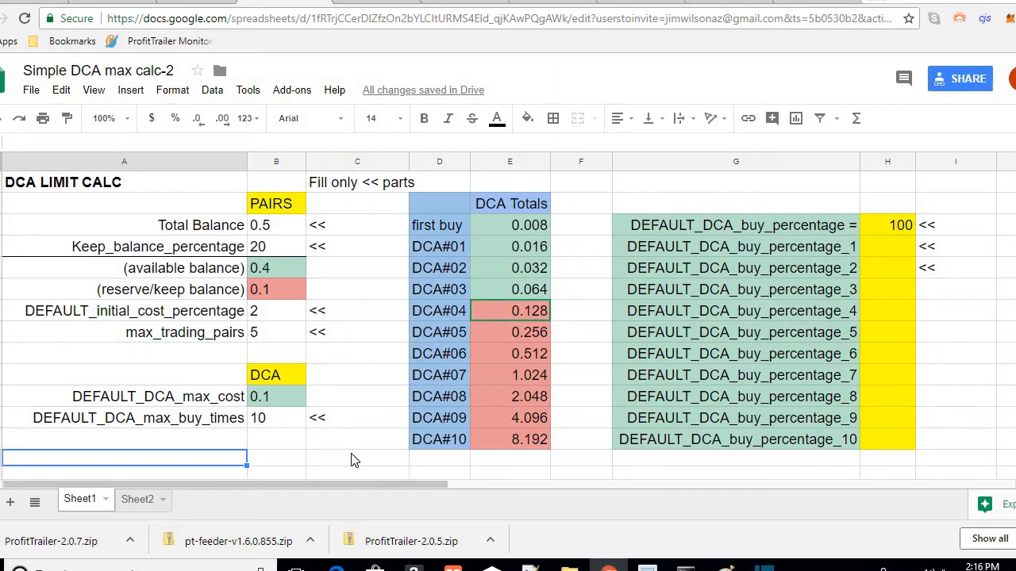
mouse_move(351, 440)
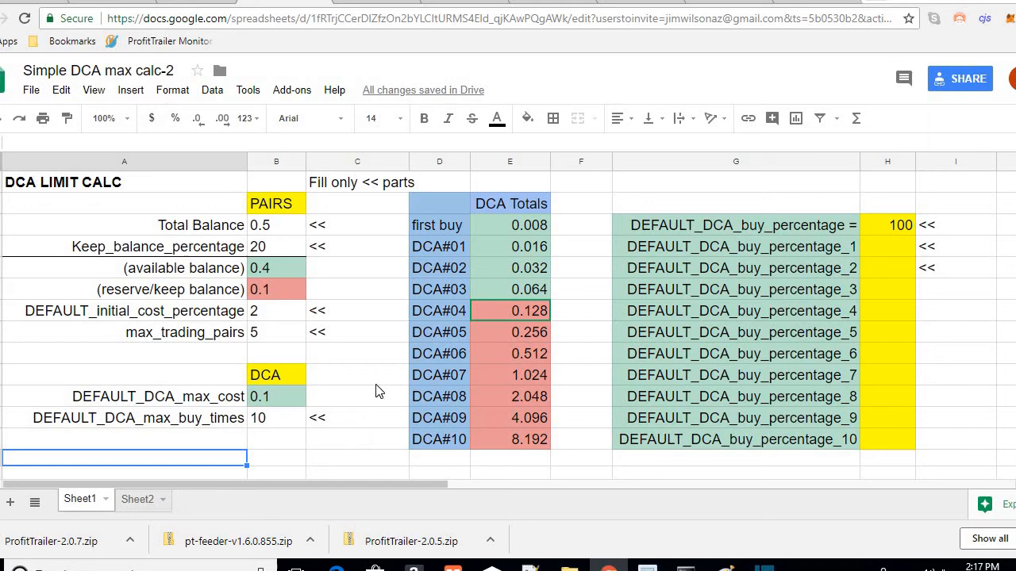
mouse_move(382, 382)
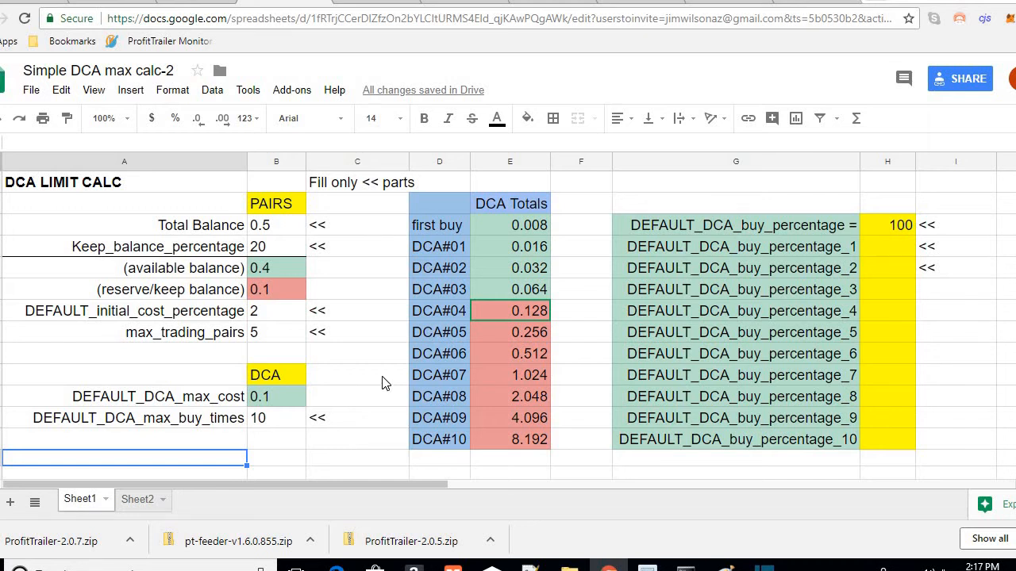
left_click(356, 457)
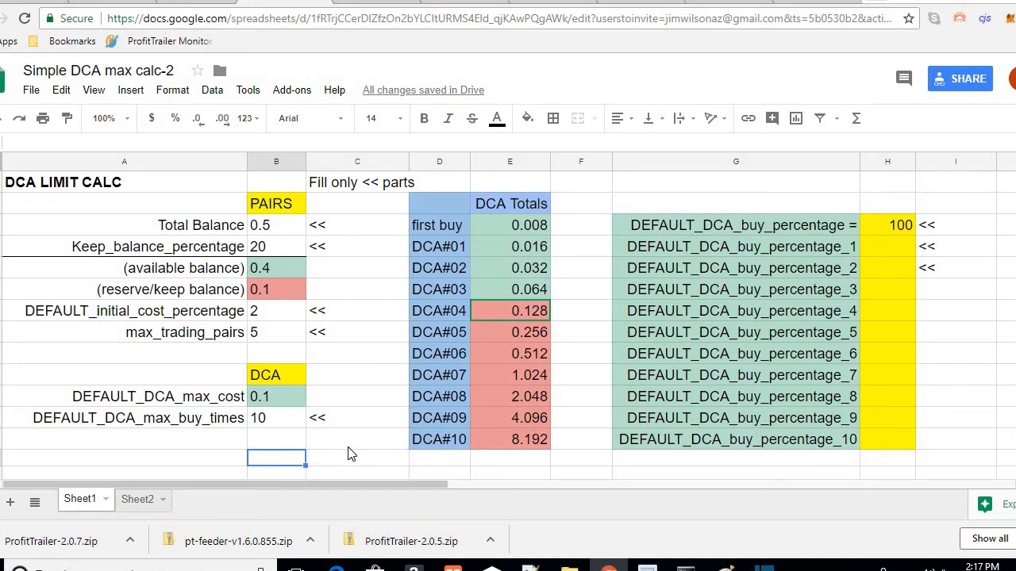
left_click(355, 440)
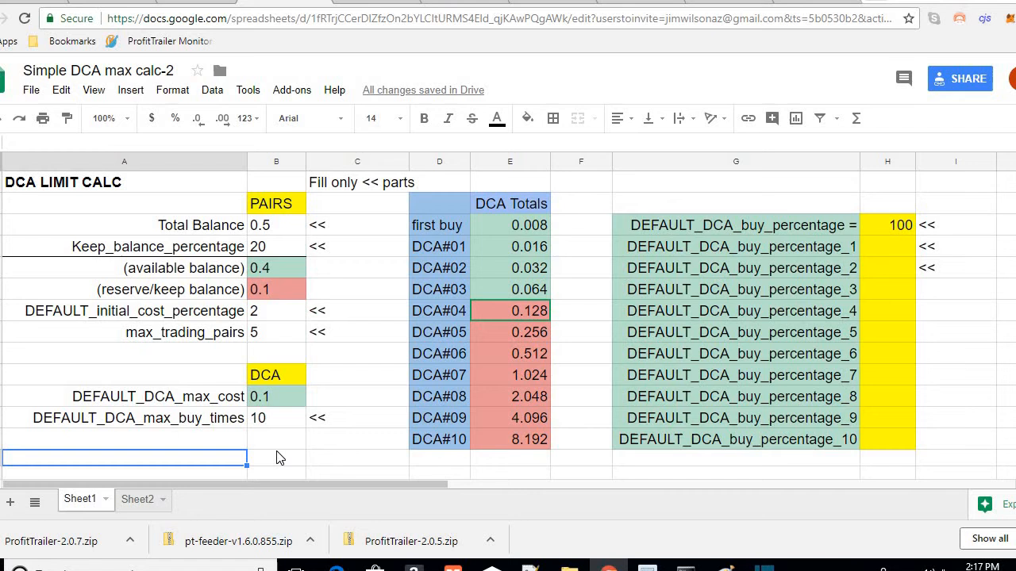
left_click(276, 457)
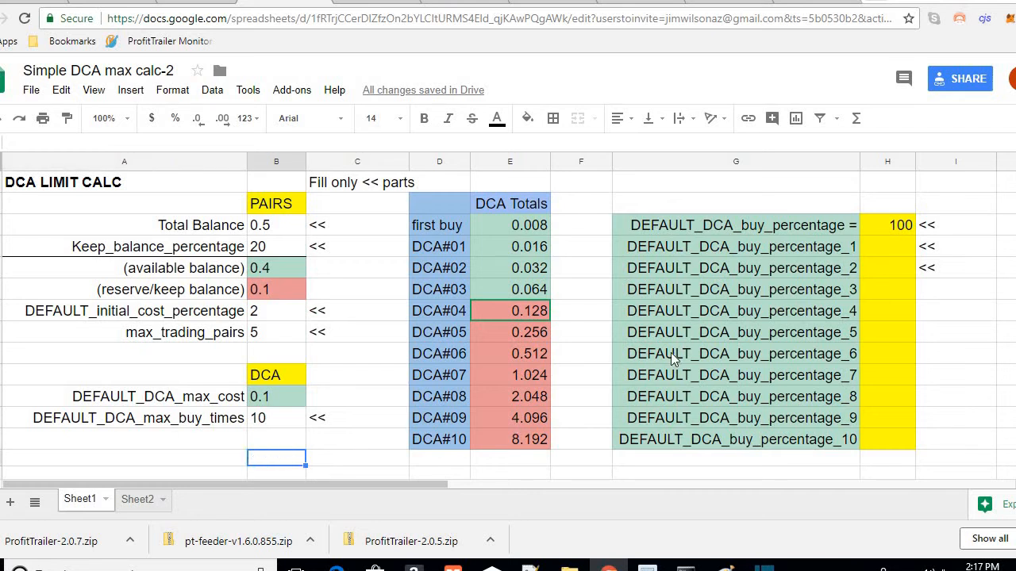
mouse_move(817, 230)
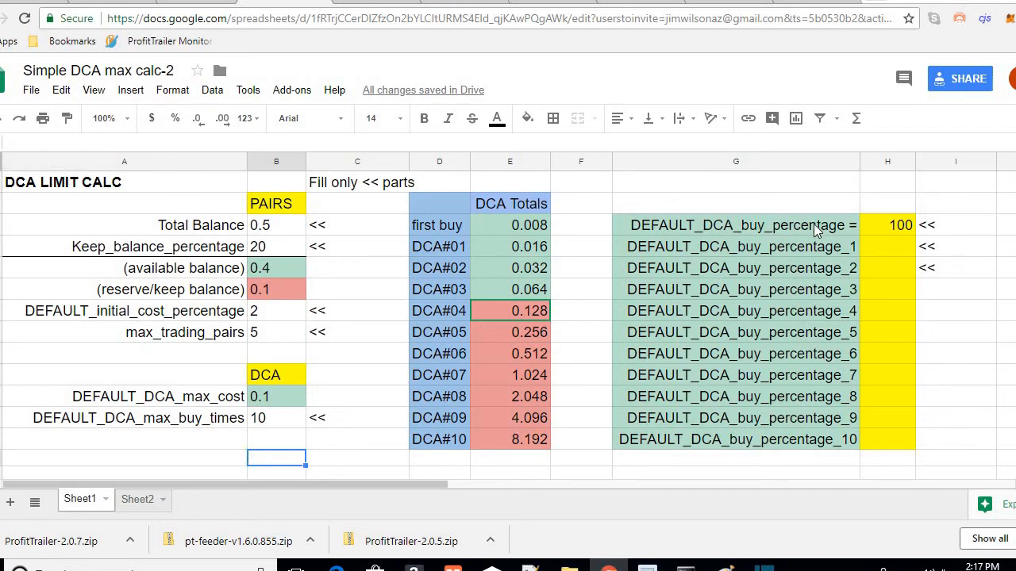
left_click(887, 225)
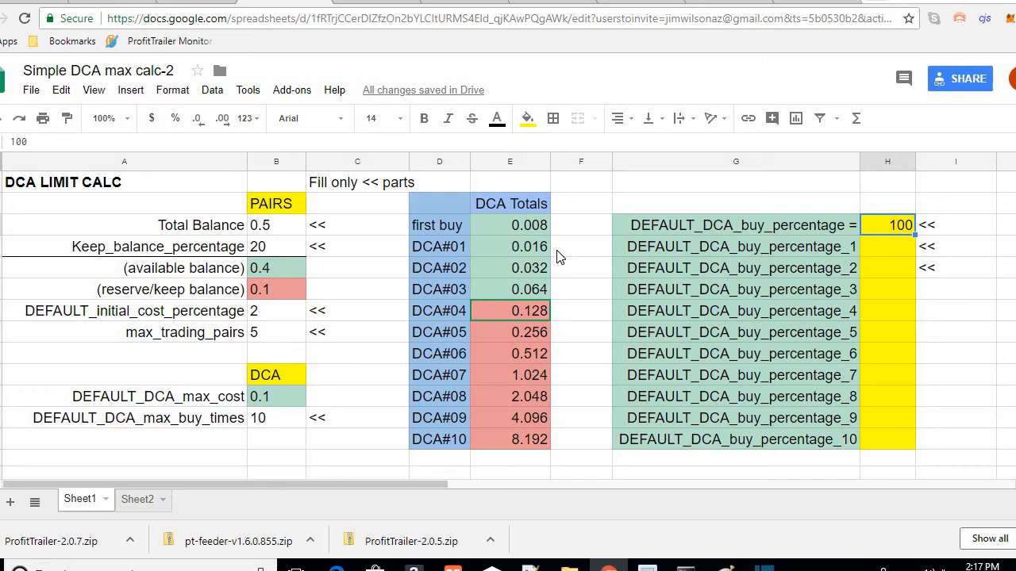
left_click(581, 246)
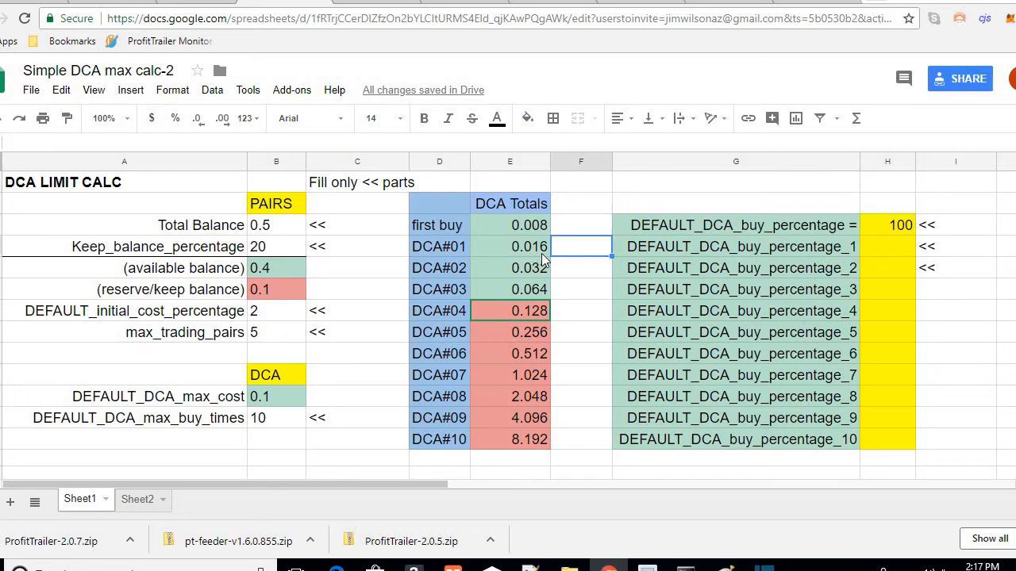
mouse_move(584, 278)
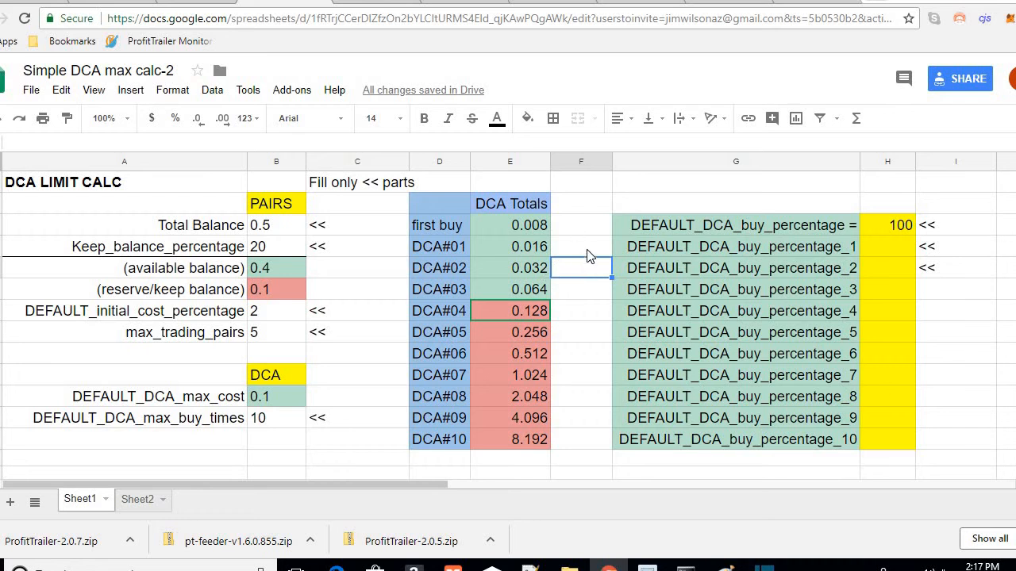
Step: Set DEFAULT_DCA_buy_percentage to 75 and review the neighbouring values, reducing DCA#10 to 2.155
left_click(581, 289)
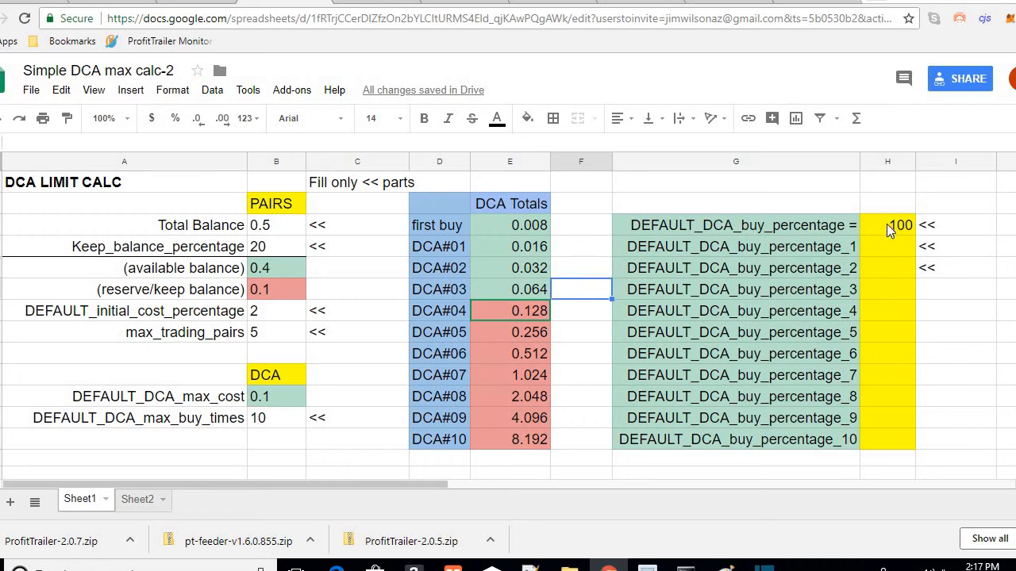
type("75")
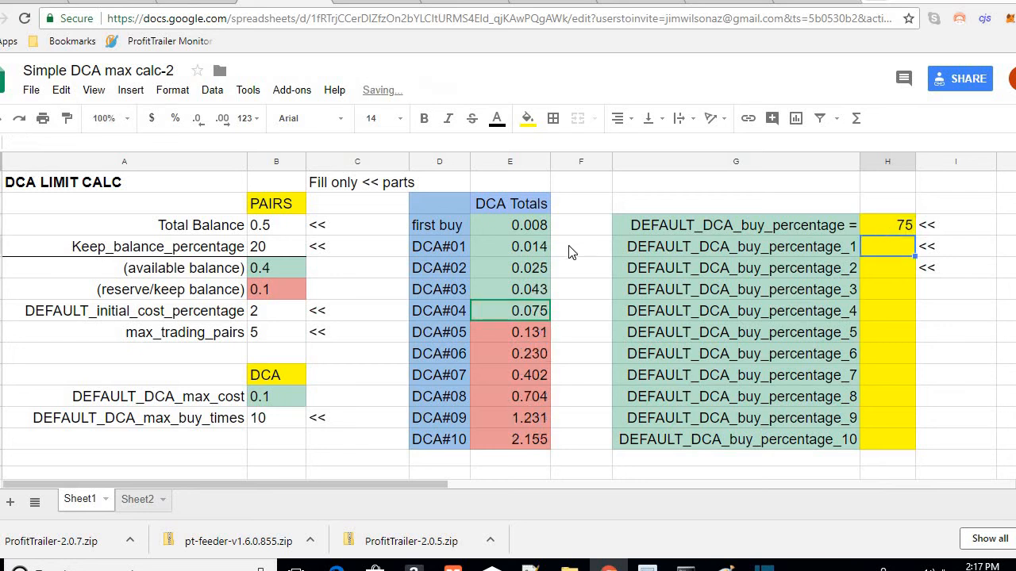
mouse_move(558, 219)
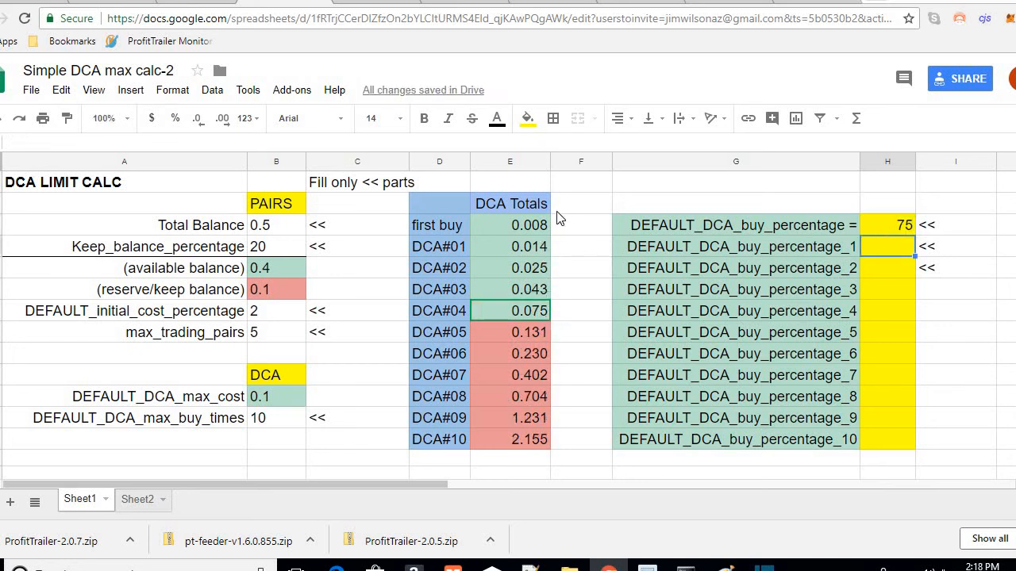
left_click(581, 225)
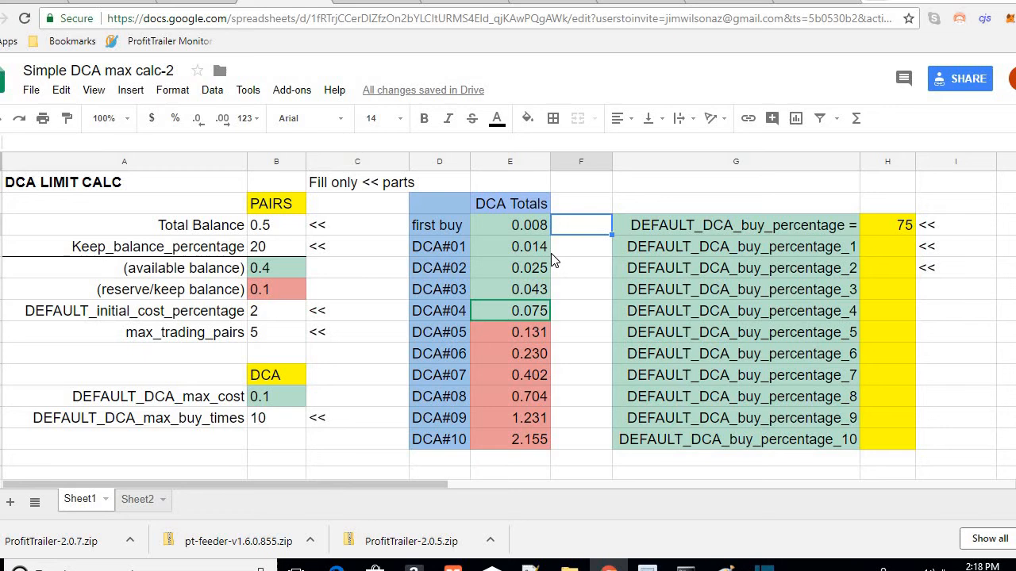
left_click(581, 246)
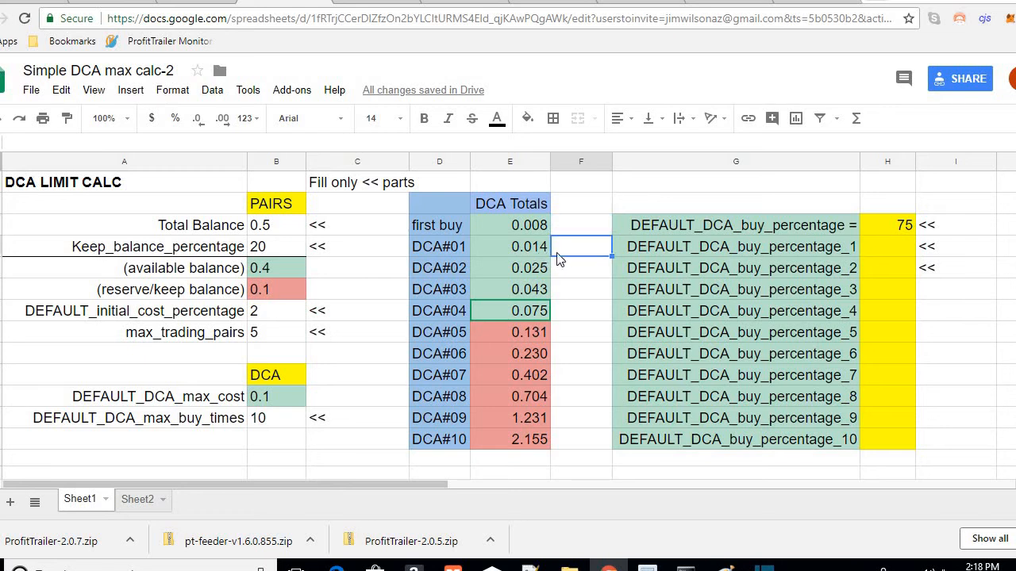
left_click(580, 267)
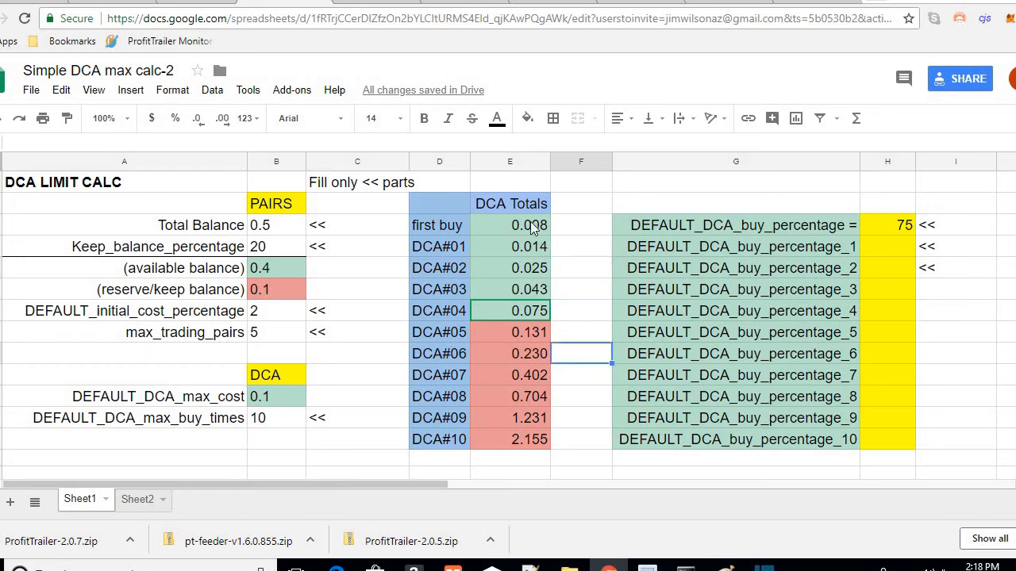
left_click(887, 225)
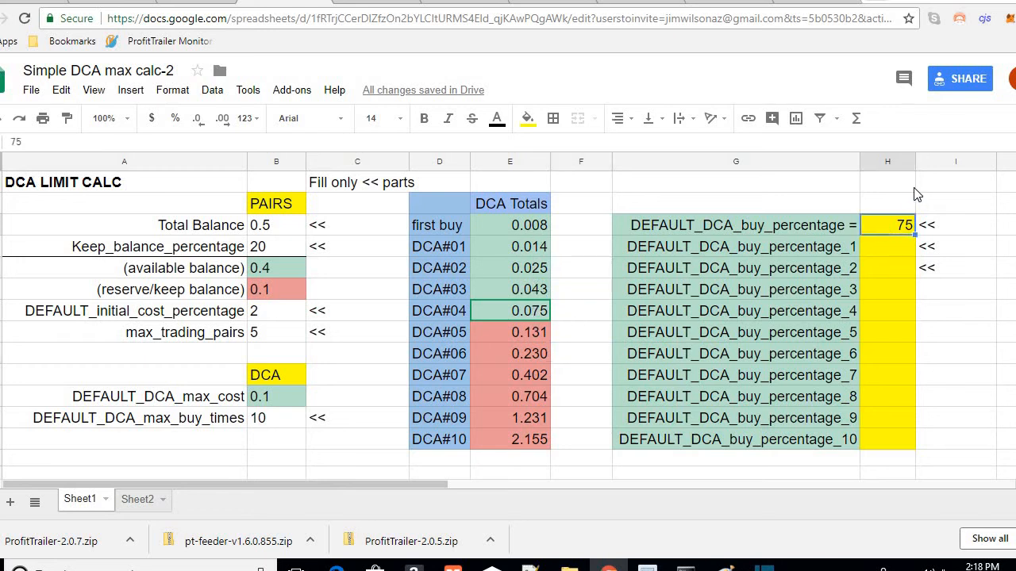
Step: Set DEFAULT_DCA_buy_percentage to 50, cutting DCA#10 to 0.461
type("50")
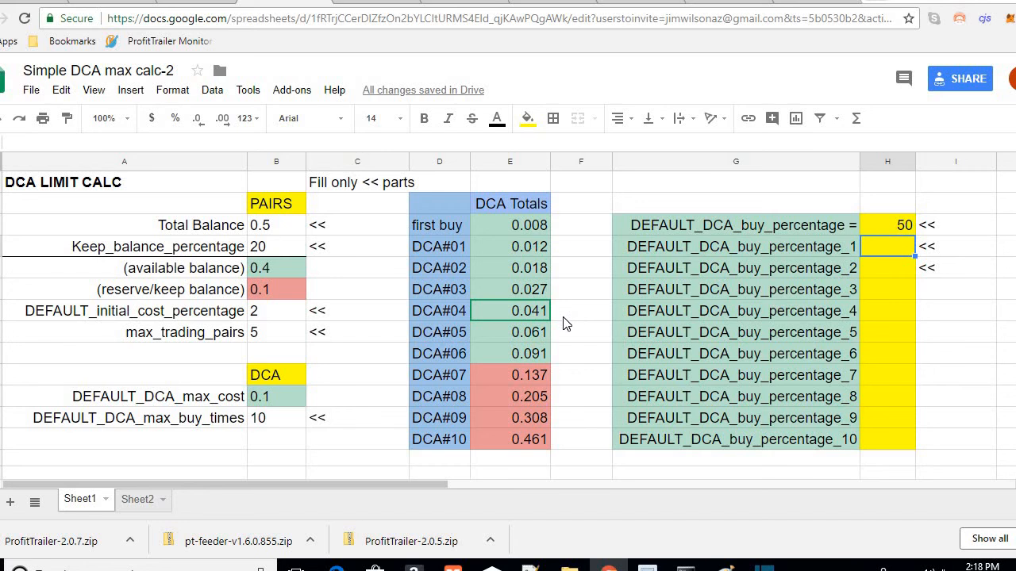
mouse_move(580, 334)
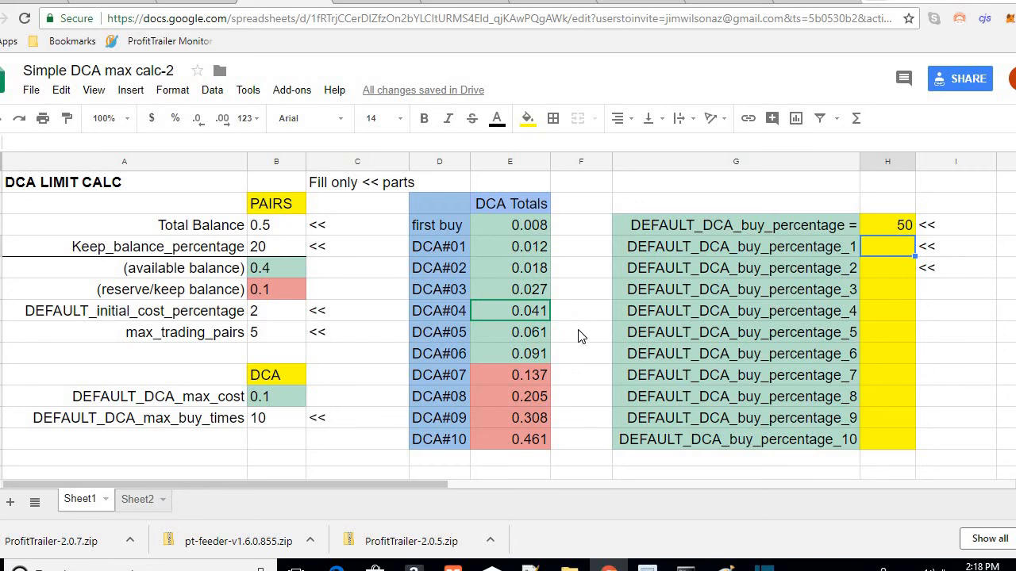
mouse_move(586, 260)
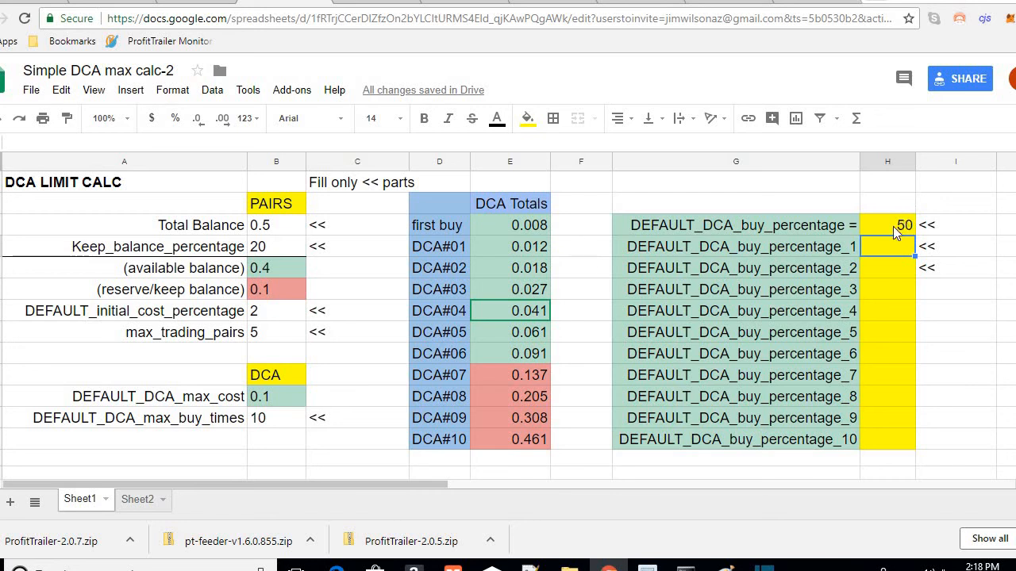
left_click(276, 438)
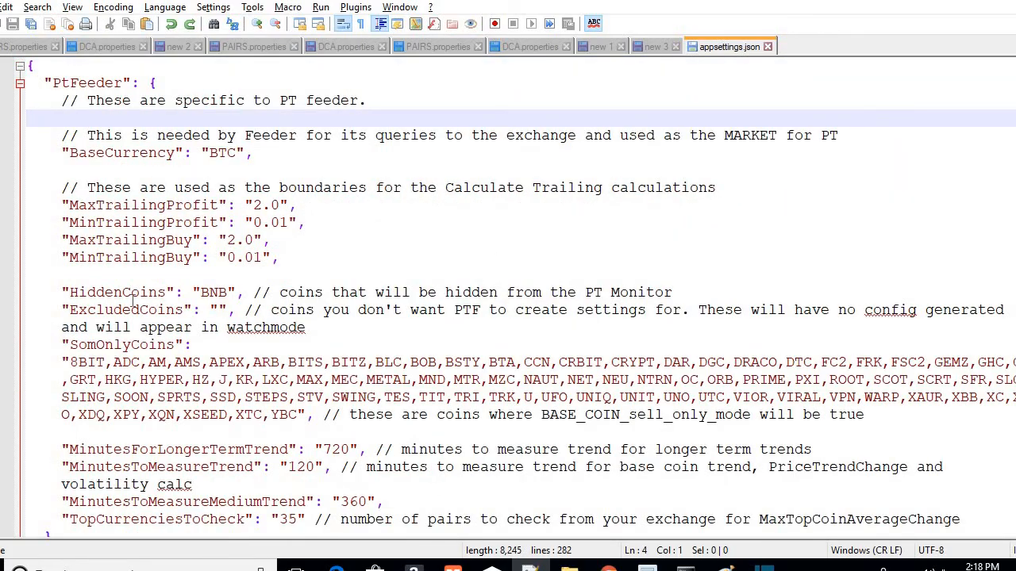
scroll("down", 3)
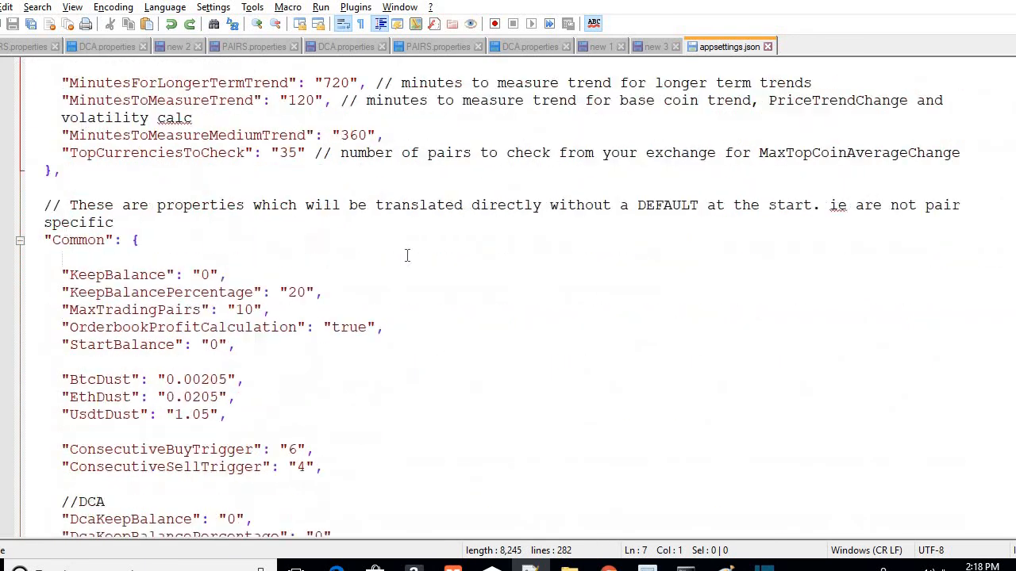
scroll("up", 3)
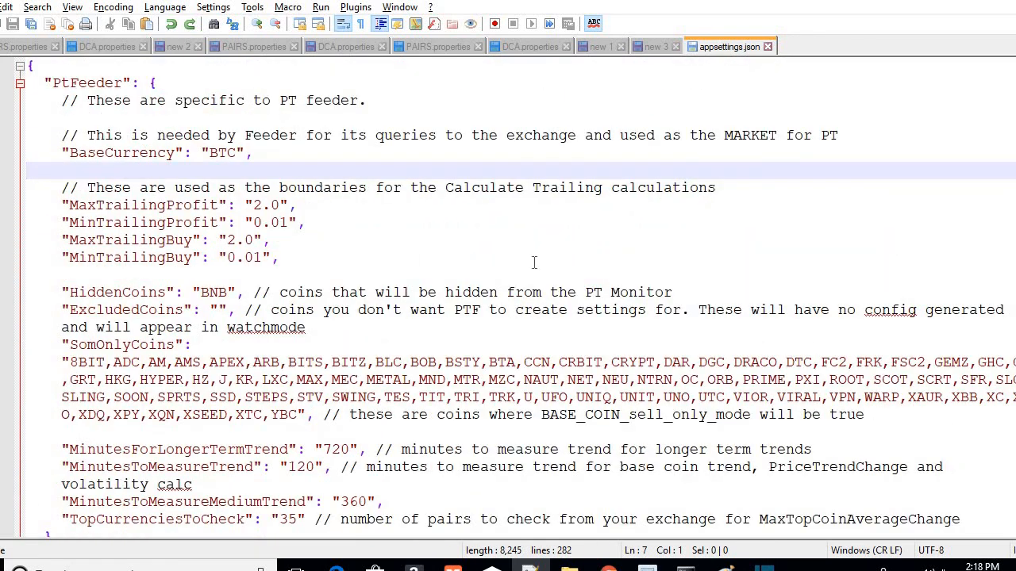